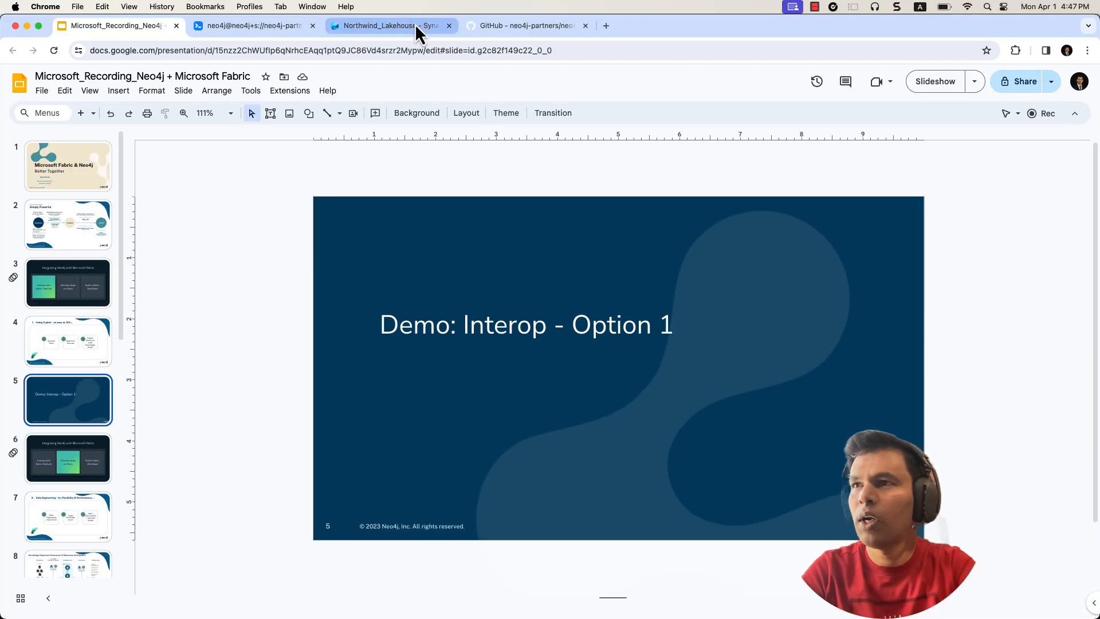
# Step: Show the Northwind_Lakehouse AWS_S3_Northwind file listing, then bring Terminal to the front
pyautogui.click(389, 26)
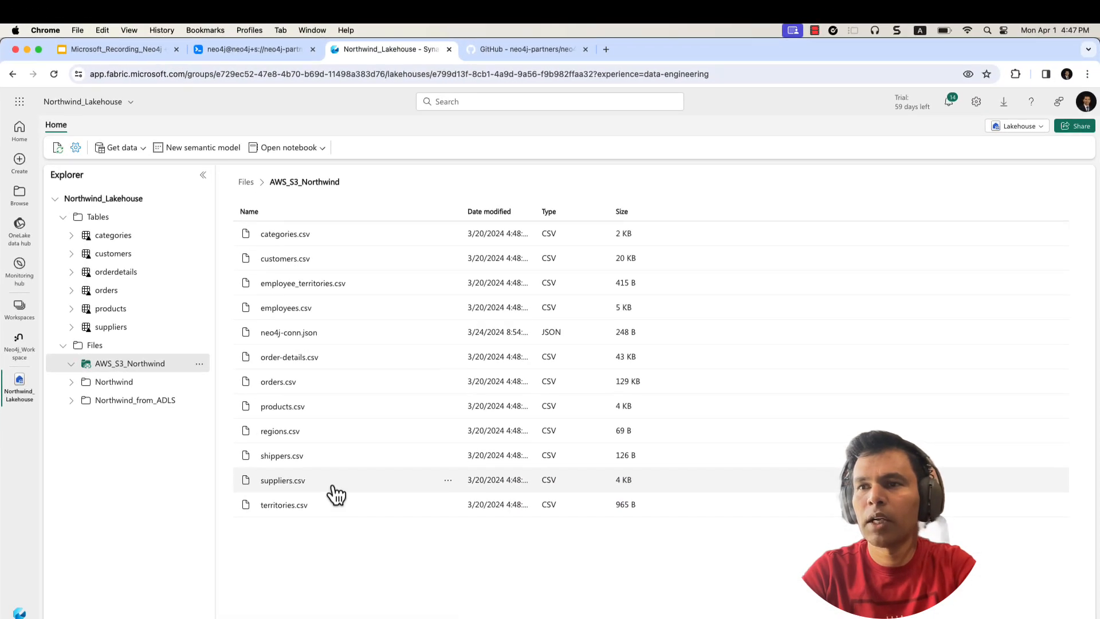
pyautogui.press('cmd+tab')
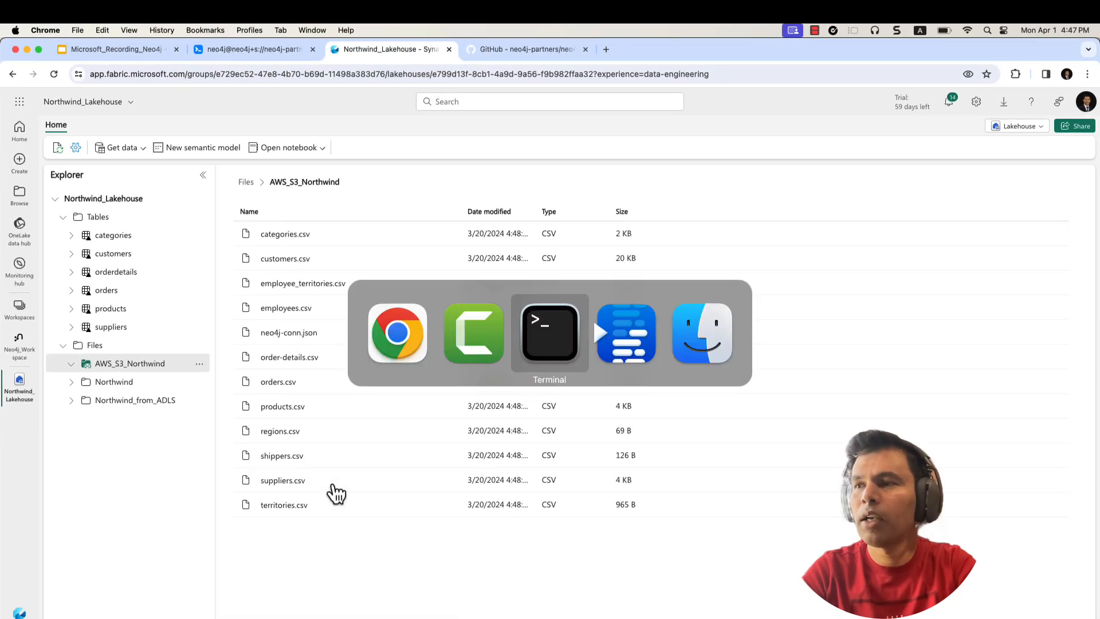
pyautogui.moveTo(522, 361)
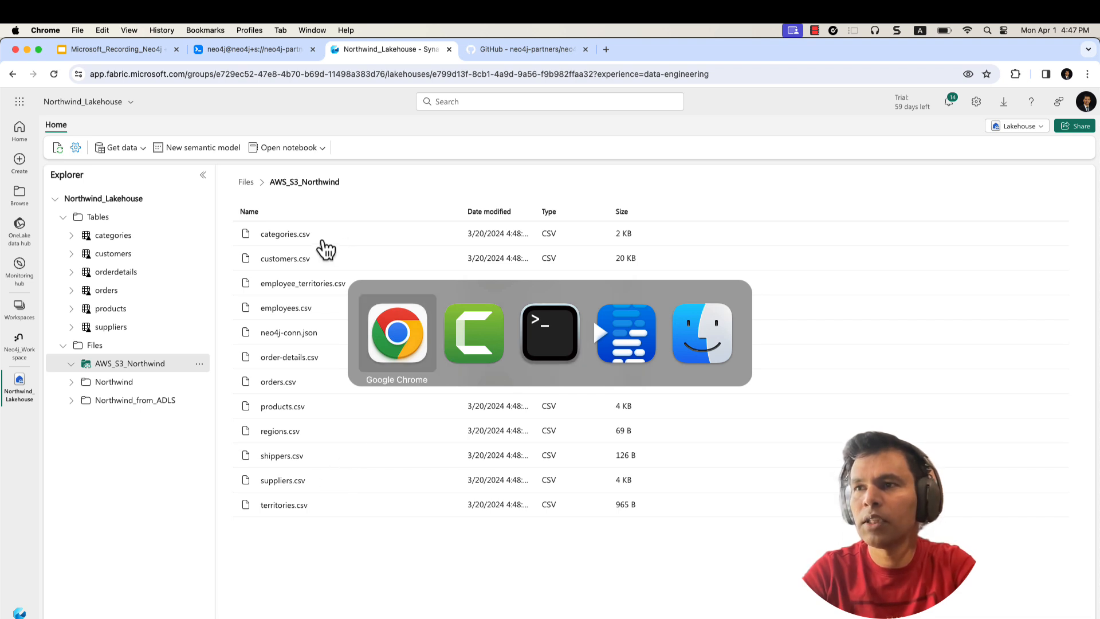
pyautogui.moveTo(278, 543)
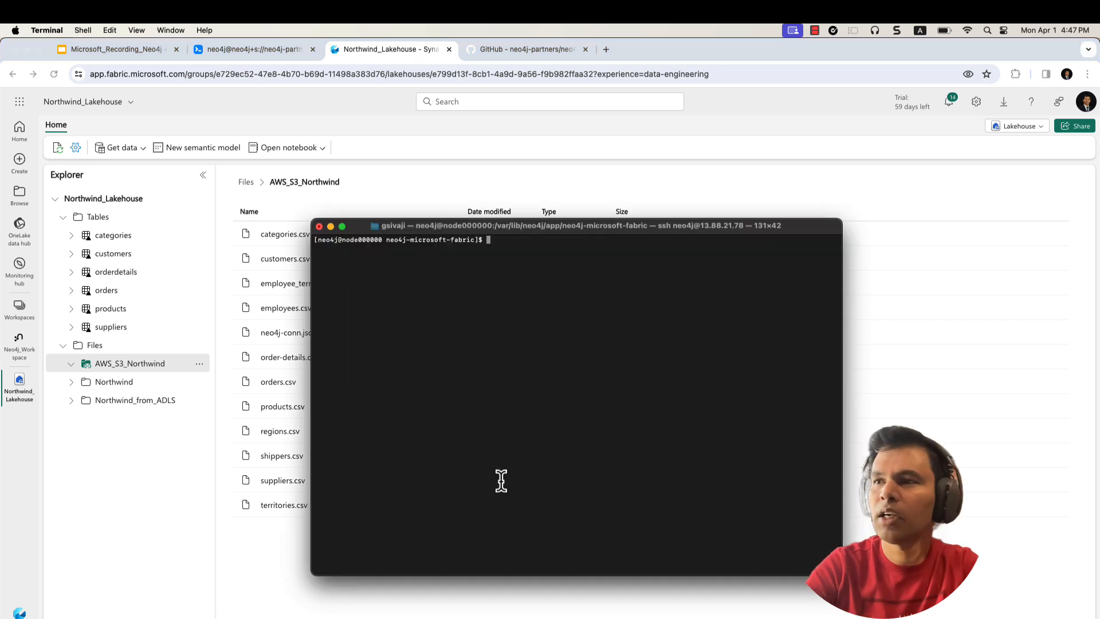
# Step: Run ./run.sh to print the access token and Cypher load statements, then open Neo4j Browser
pyautogui.write('./run.sh')
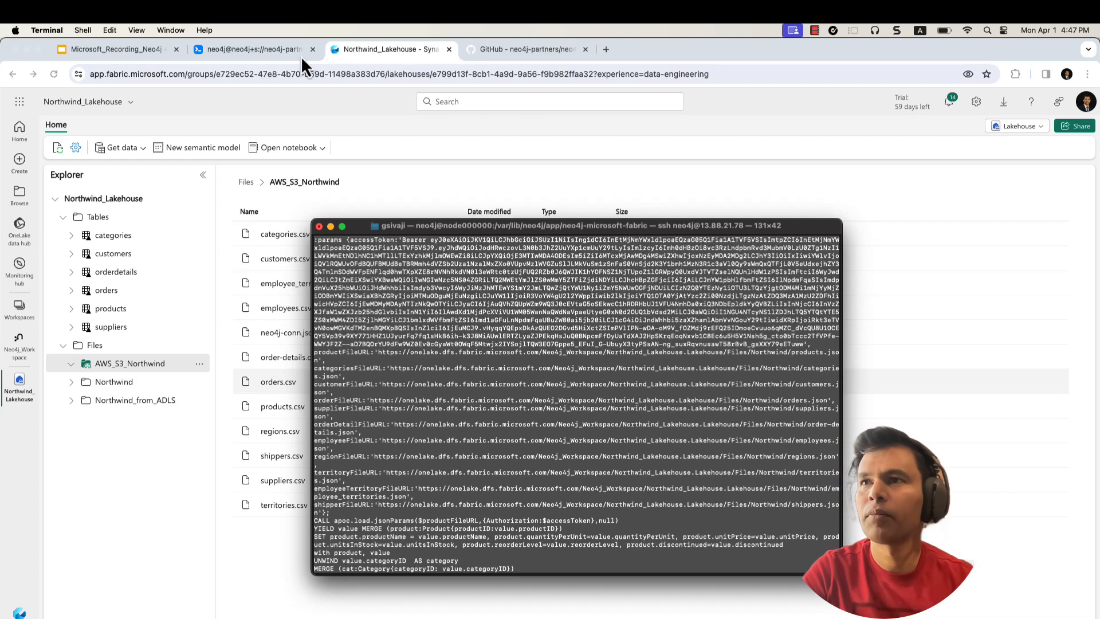
pyautogui.click(253, 49)
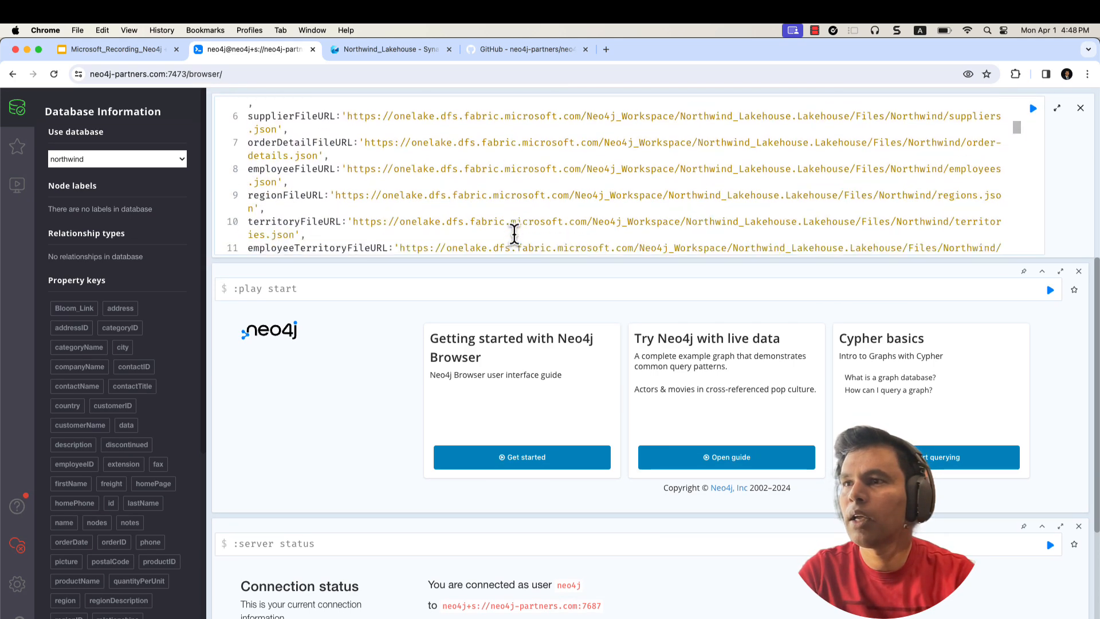
# Step: Review the completed load script results and pick the 'What is related, and how' sample script
pyautogui.scroll(-3)
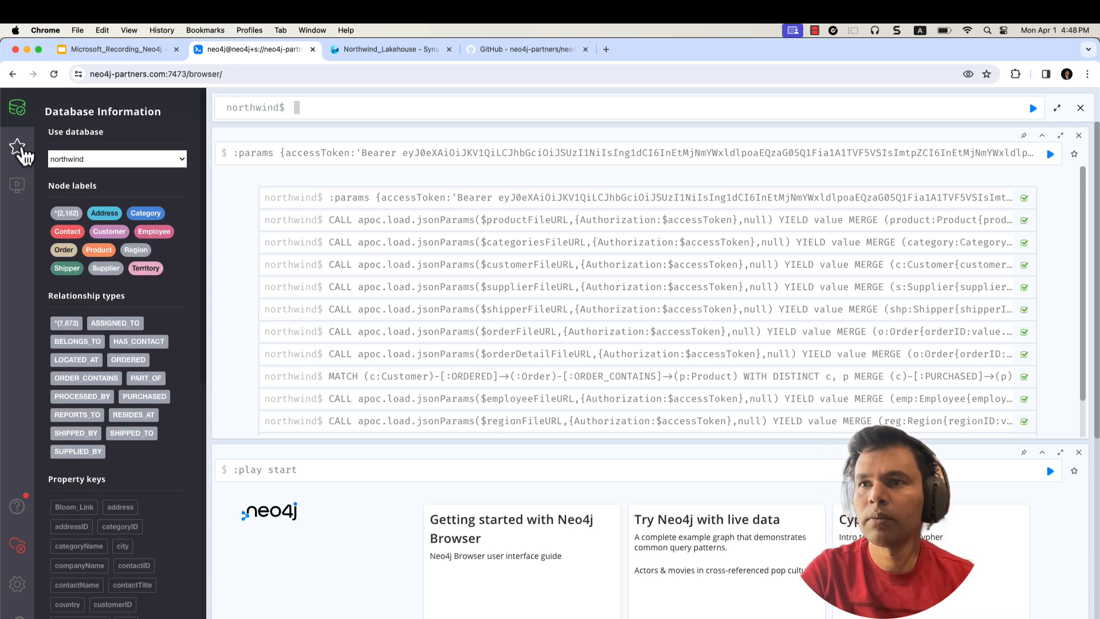
pyautogui.click(16, 146)
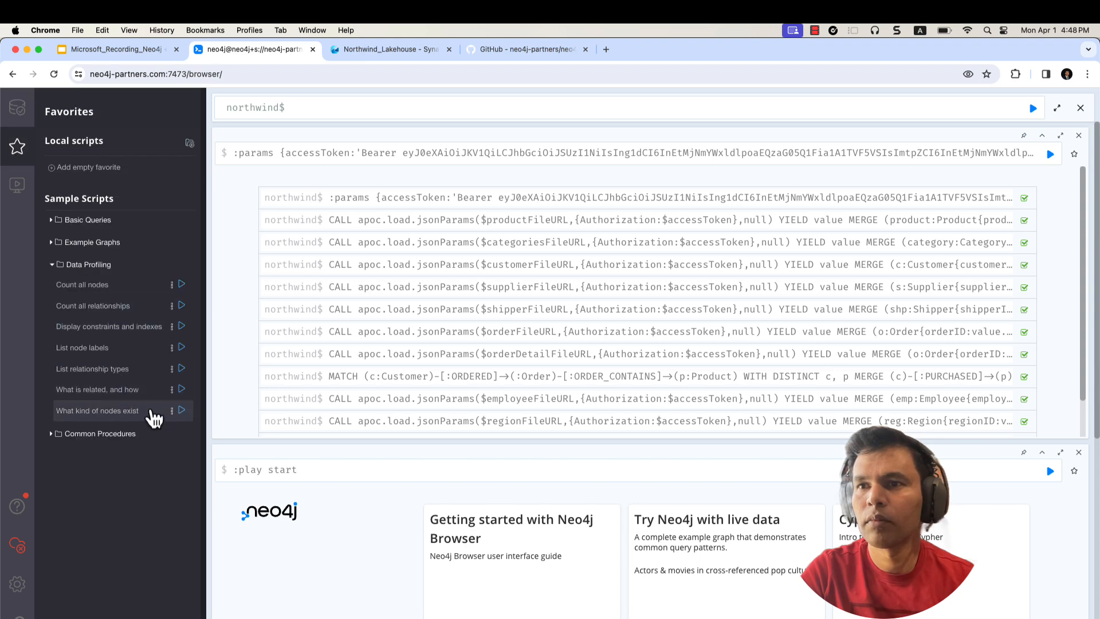
pyautogui.click(97, 390)
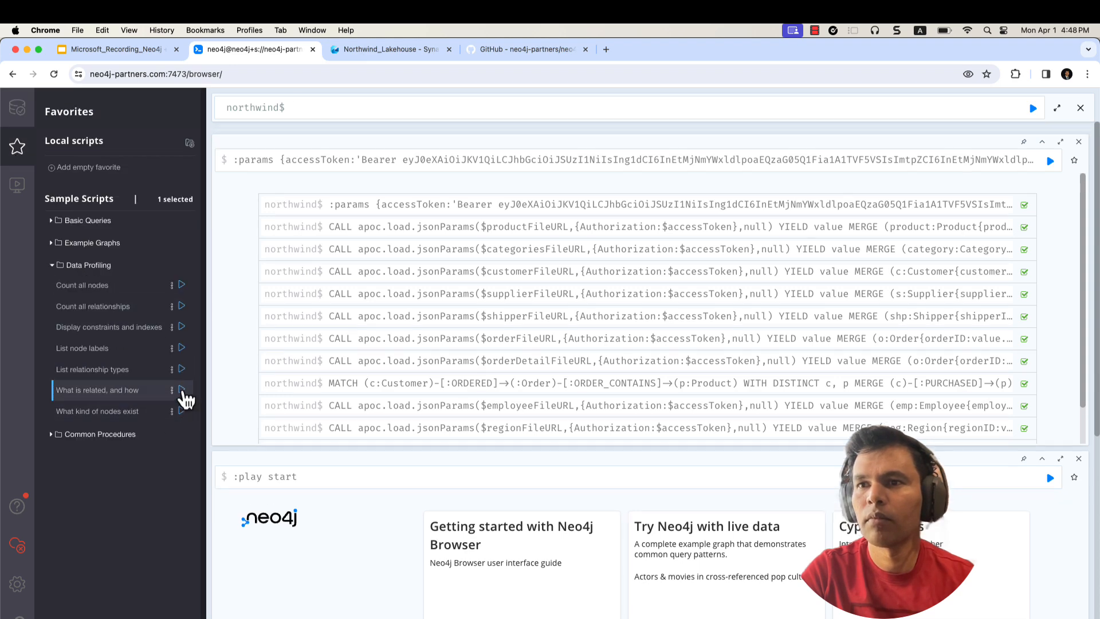
# Step: Run db.schema.visualization() to graph how Order, Product, Customer and Employee labels relate
pyautogui.click(181, 389)
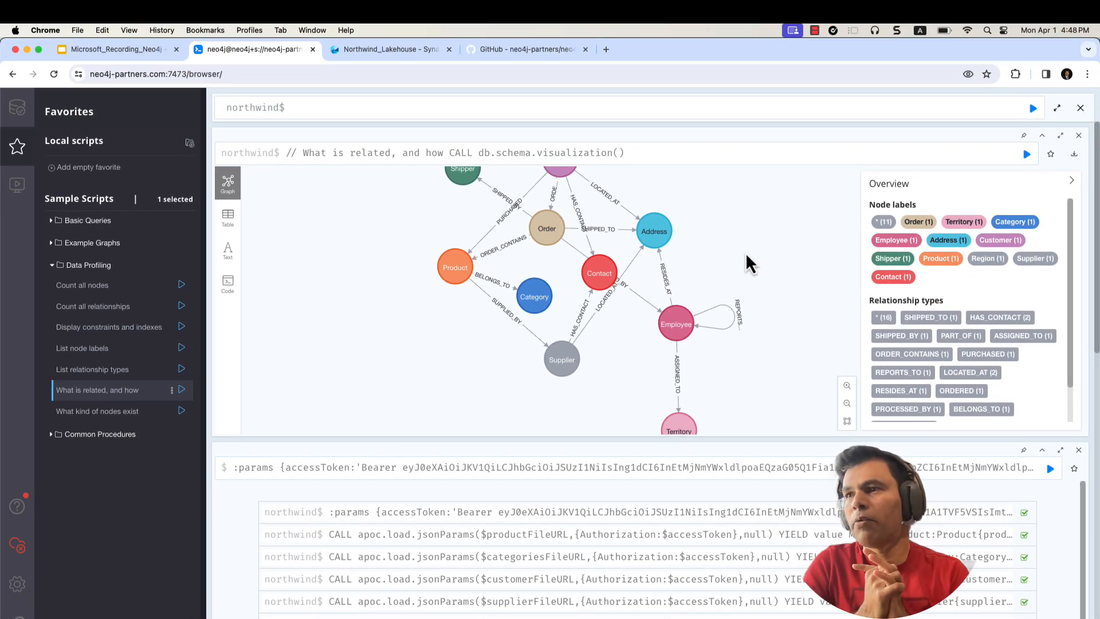
pyautogui.moveTo(747, 577)
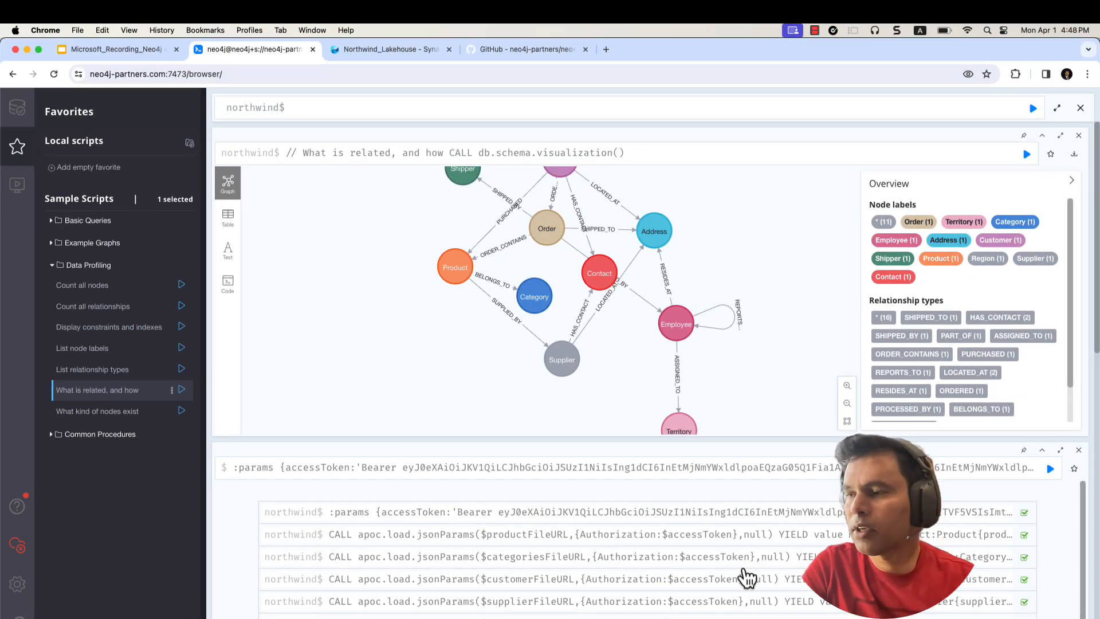
pyautogui.moveTo(565, 344)
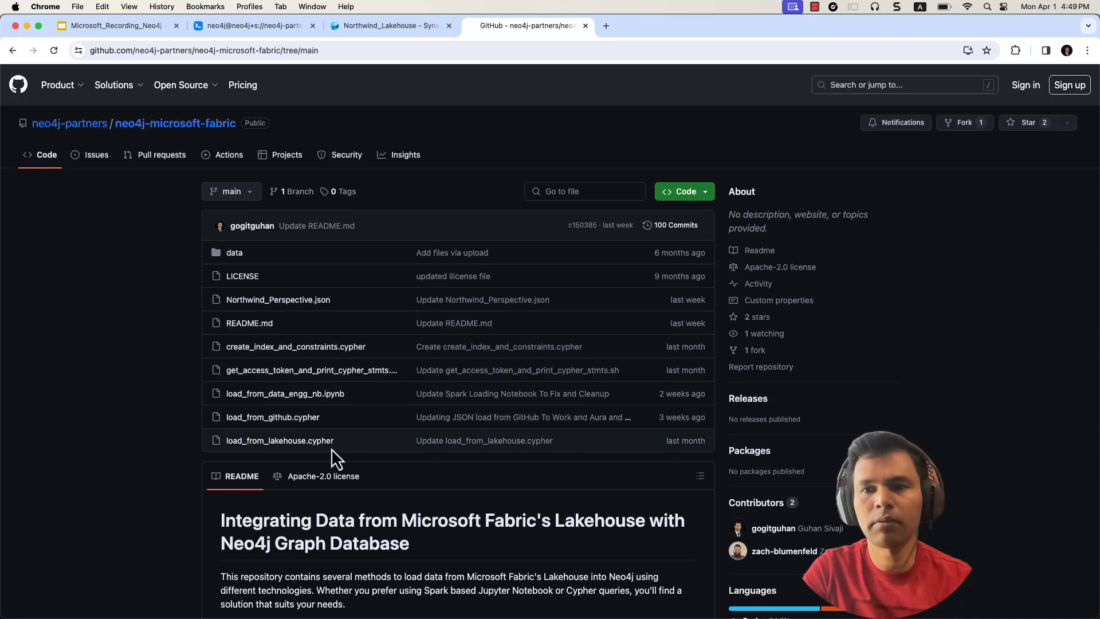
# Step: Return to the Google Slides 'Integrating Neo4j with Microsoft Fabric' slide after viewing the repo
pyautogui.click(66, 11)
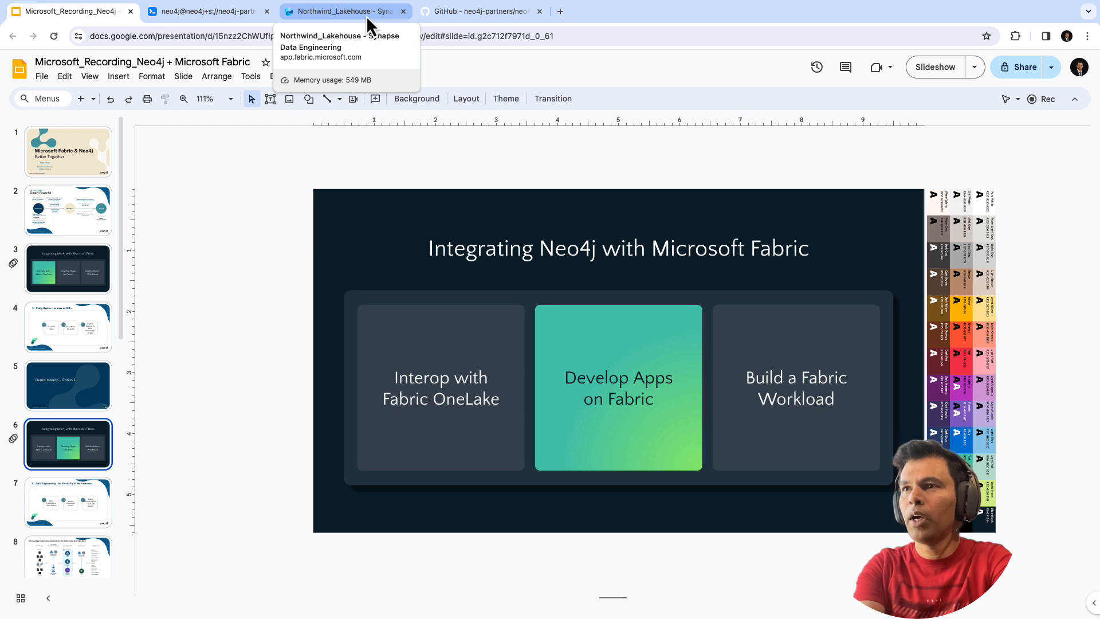
# Step: Open the NW_Spark_NB_Load_Data_to_Neo4j notebook from the Northwind_Lakehouse workspace
pyautogui.click(344, 12)
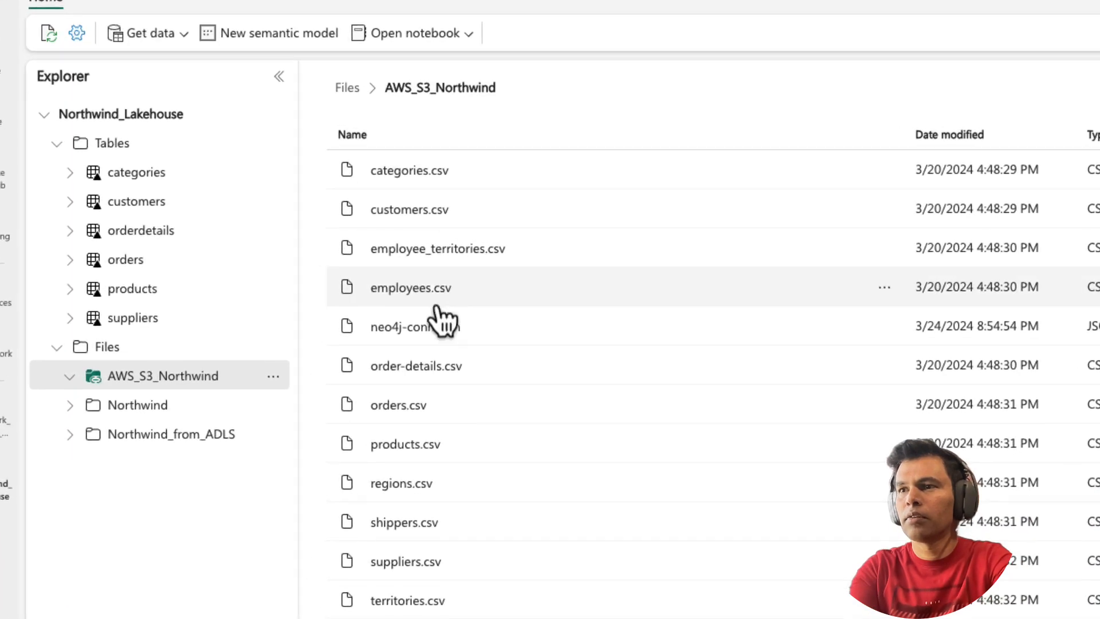
pyautogui.moveTo(497, 247)
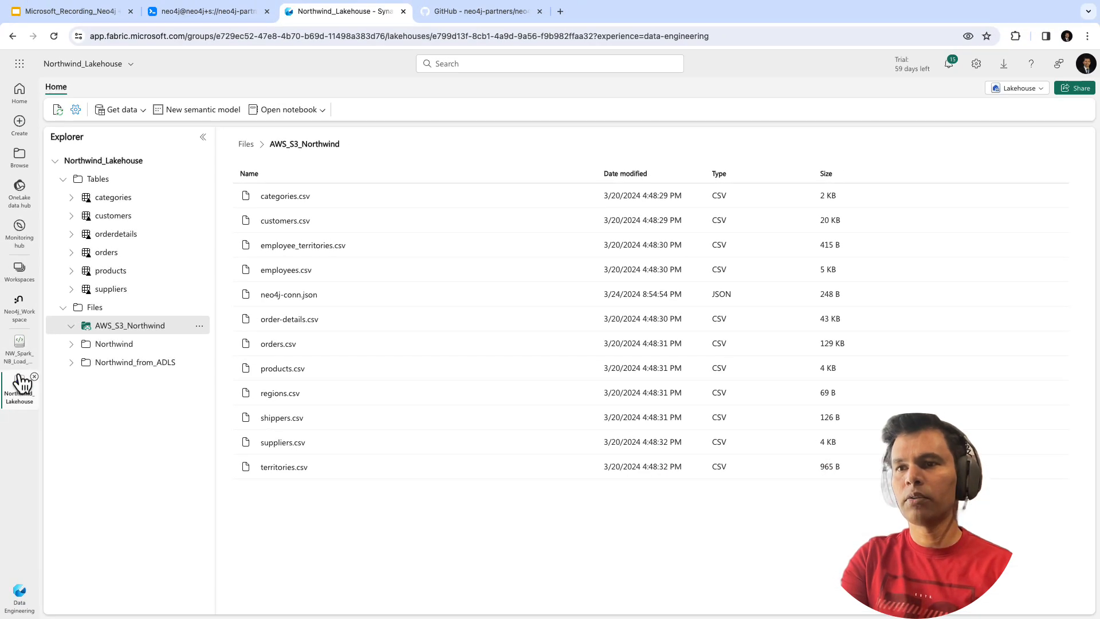
pyautogui.click(19, 349)
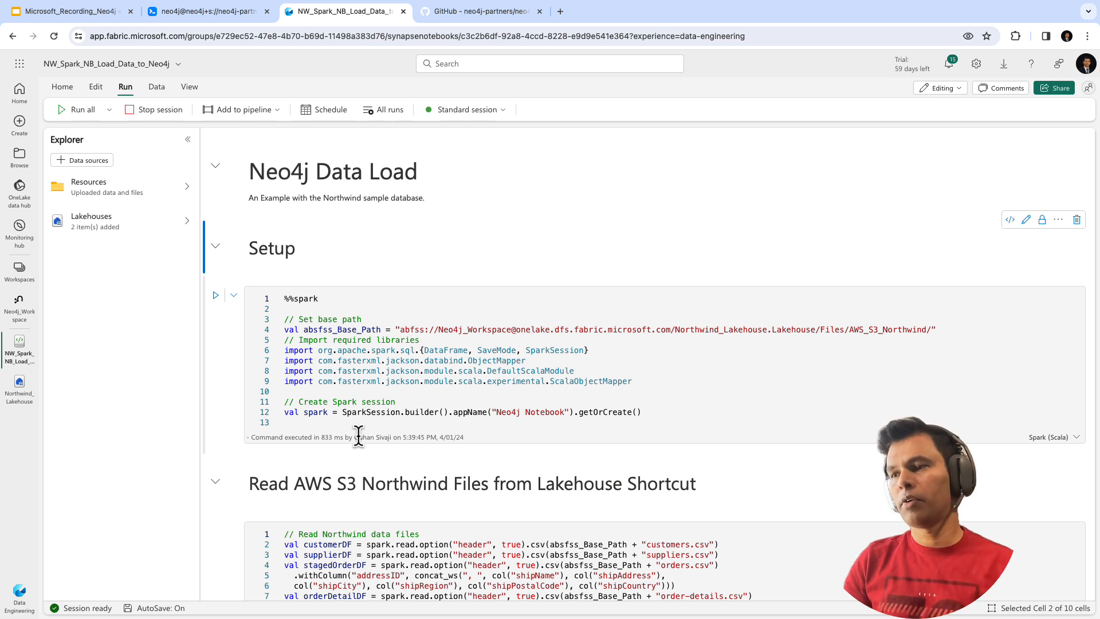
pyautogui.moveTo(559, 356)
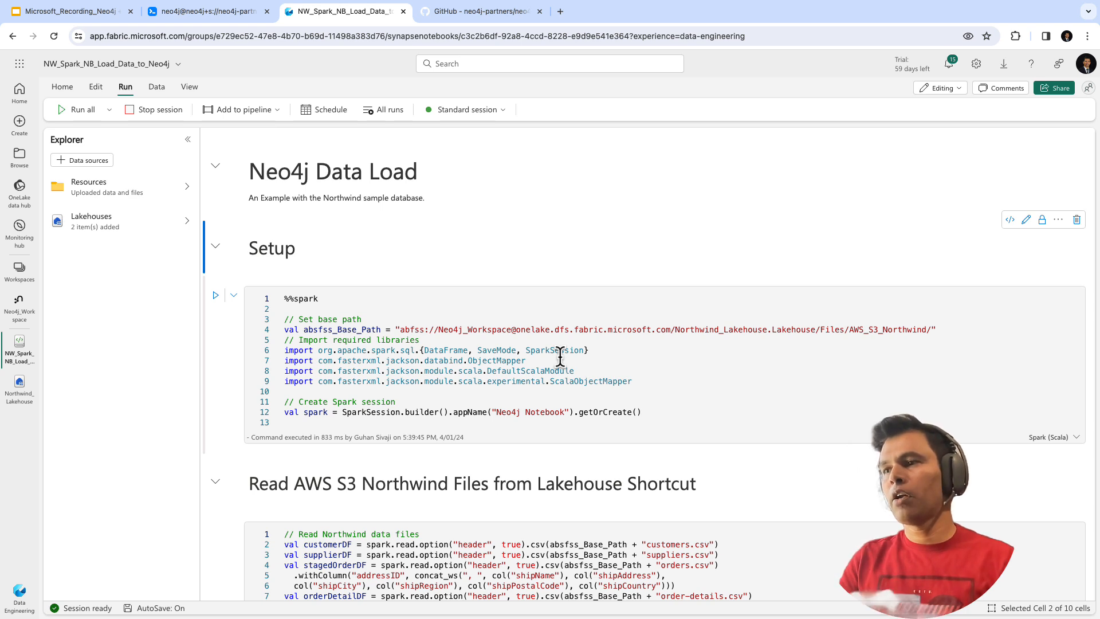
# Step: Run all notebook cells, producing customer, supplier, order, product, category and address DataFrames
pyautogui.click(81, 110)
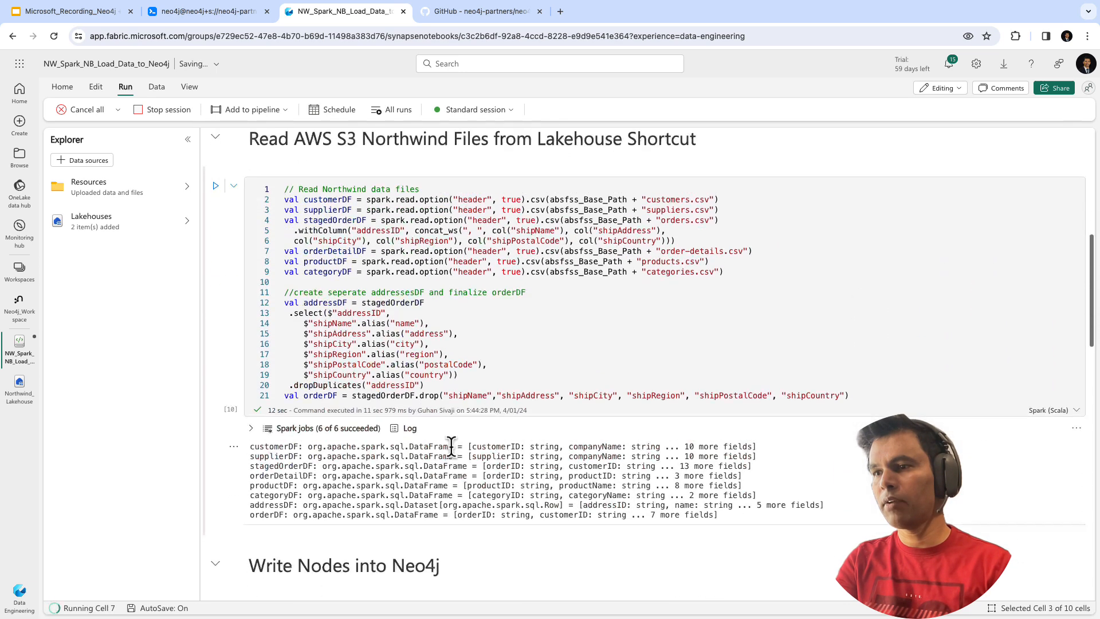
# Step: Scroll through the Write Nodes and Write Relationships into Neo4j cells to confirm success
pyautogui.scroll(-3)
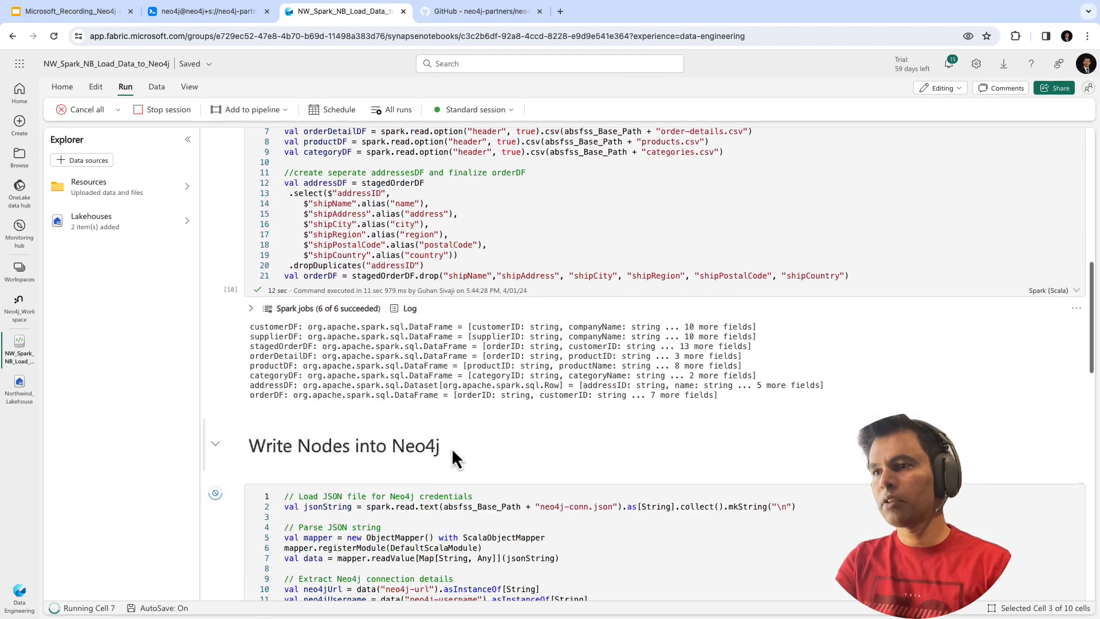
pyautogui.scroll(-3)
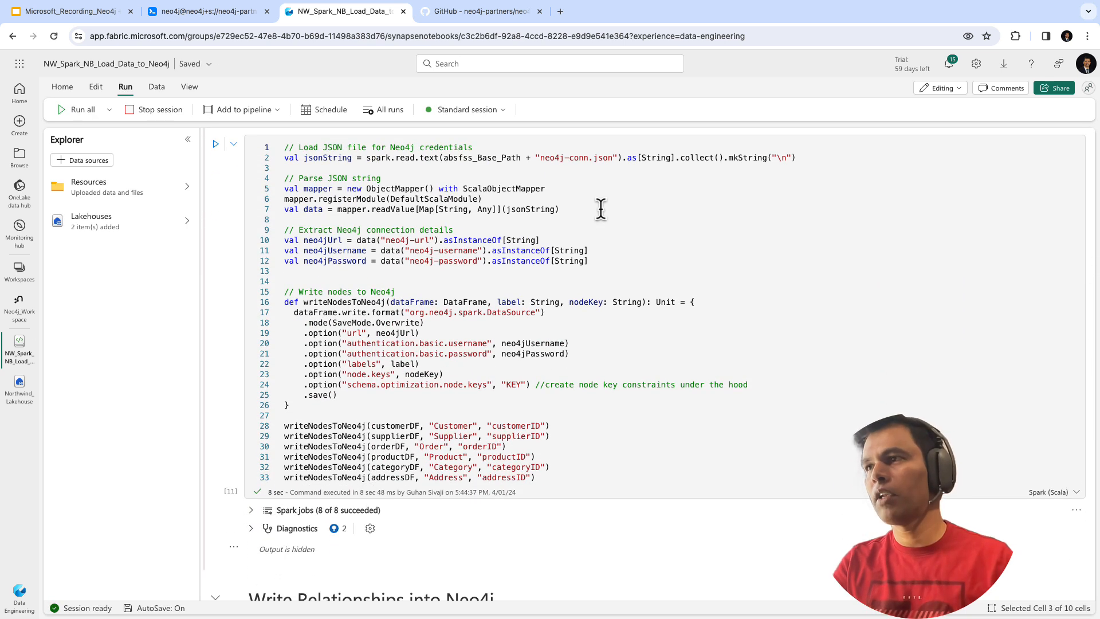
pyautogui.moveTo(481, 12)
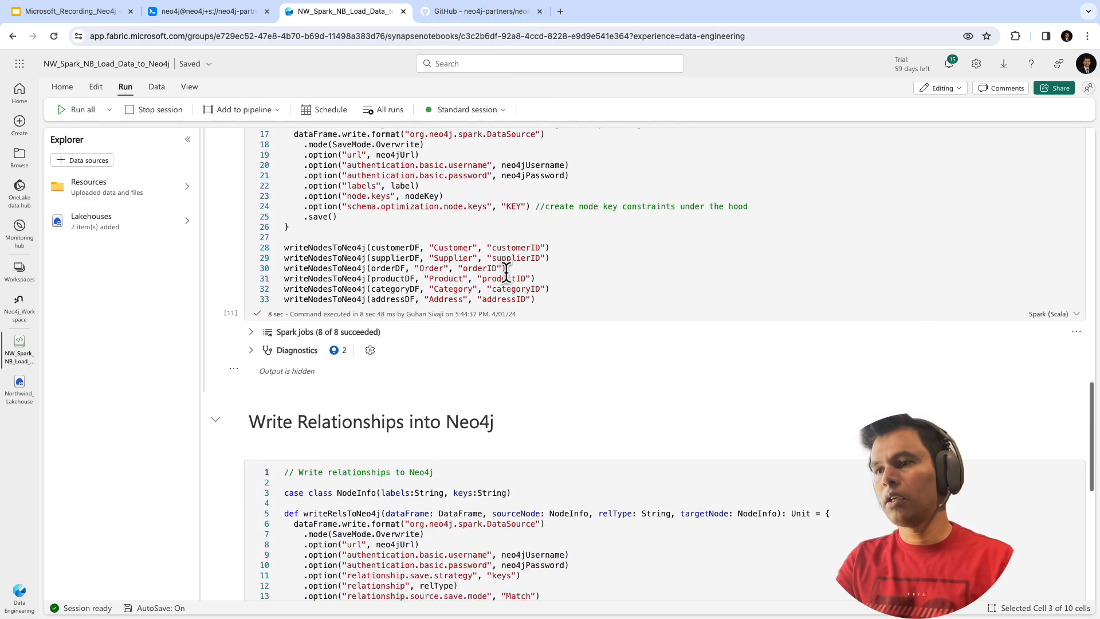
pyautogui.scroll(-3)
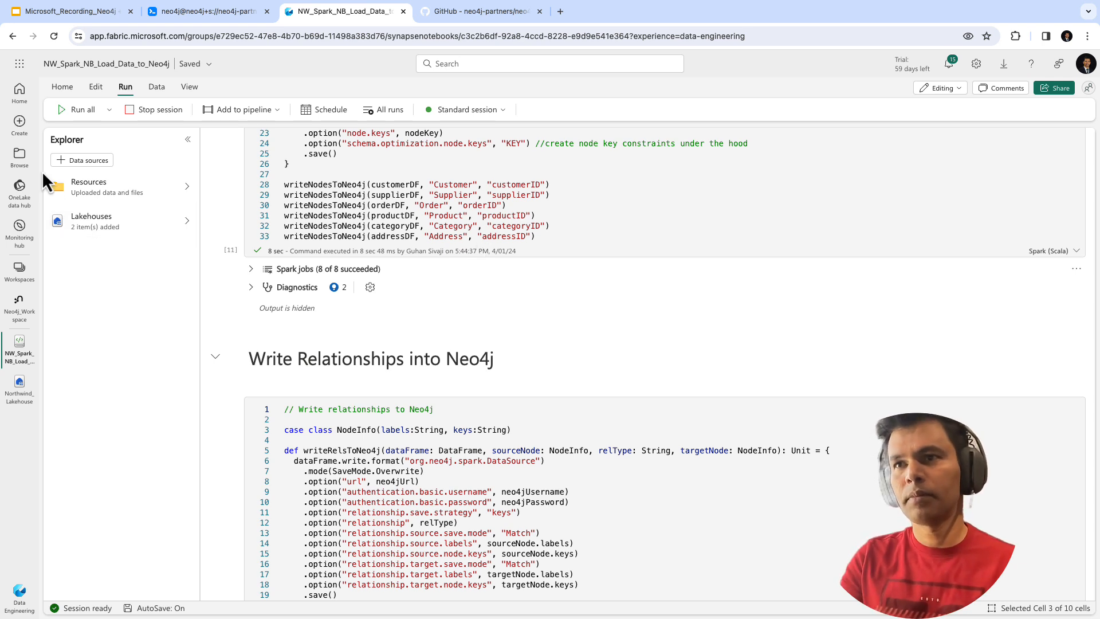
# Step: Browse Fabric's Recent items list, showing the notebook, Northwind_Lakehouse and Neo4j_Workspace
pyautogui.click(19, 155)
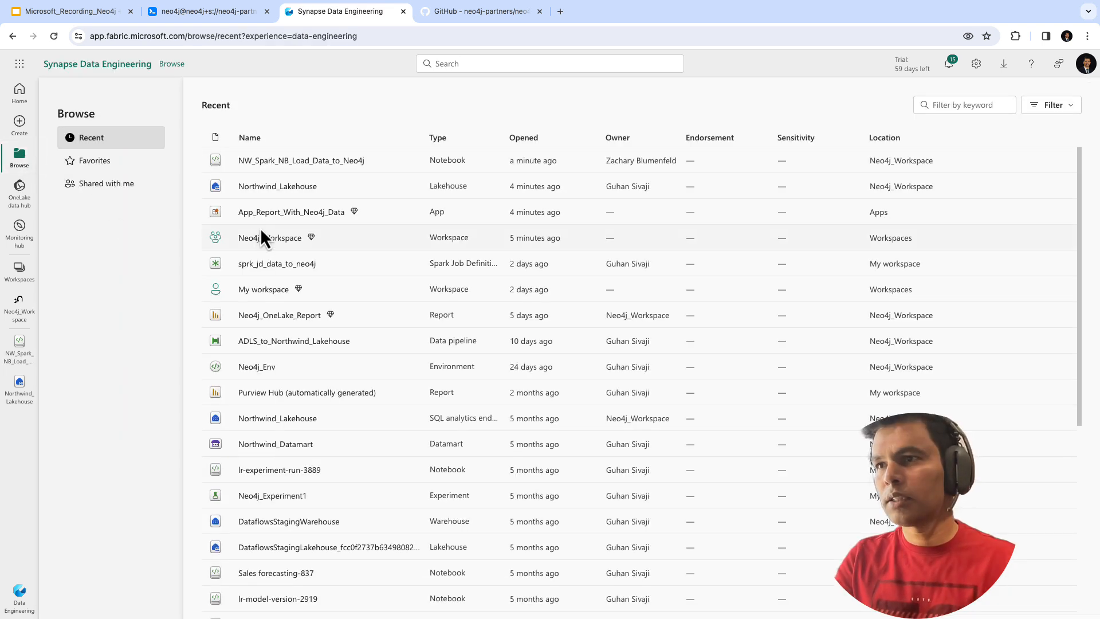
pyautogui.moveTo(292, 212)
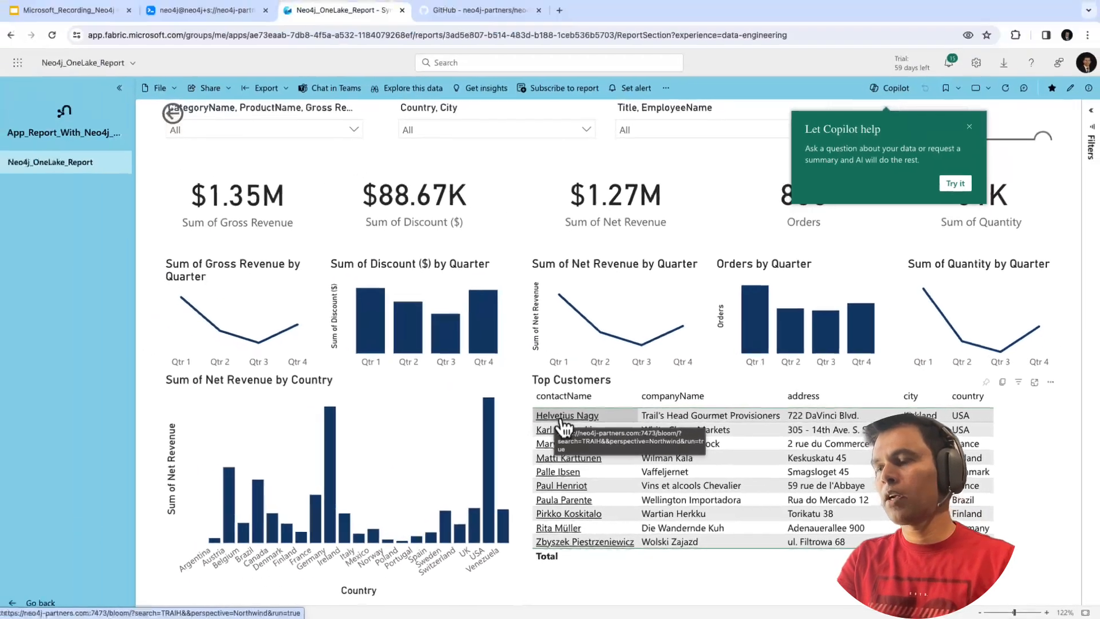
# Step: Open Trail's Head Gourmet Provisioners in Bloom and expand its ORDERED relationships to three orders
pyautogui.click(567, 415)
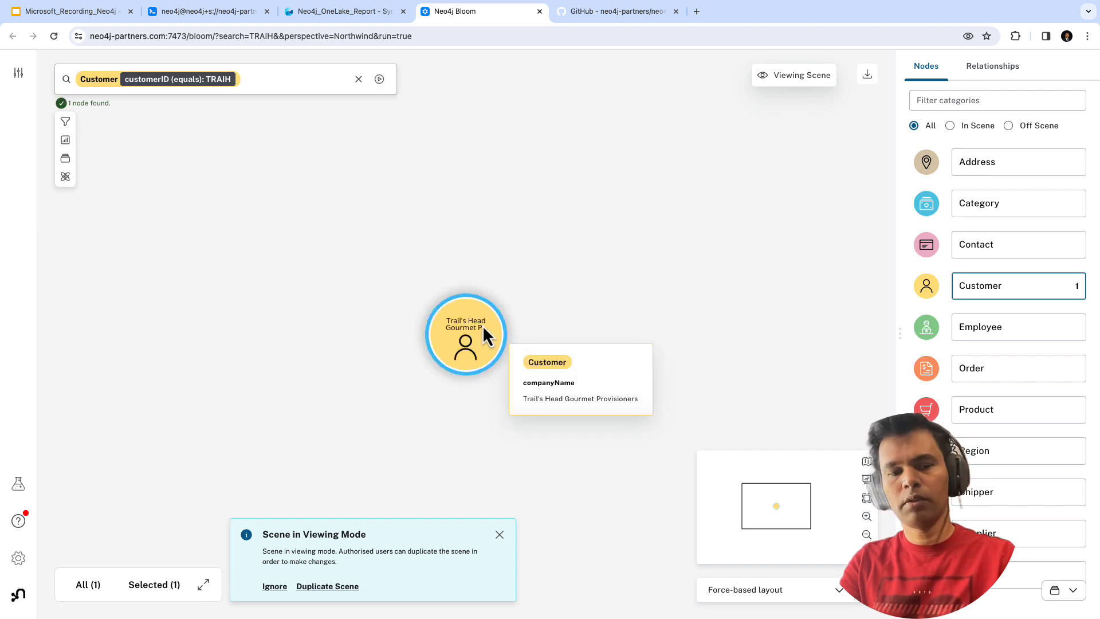
pyautogui.rightClick(465, 344)
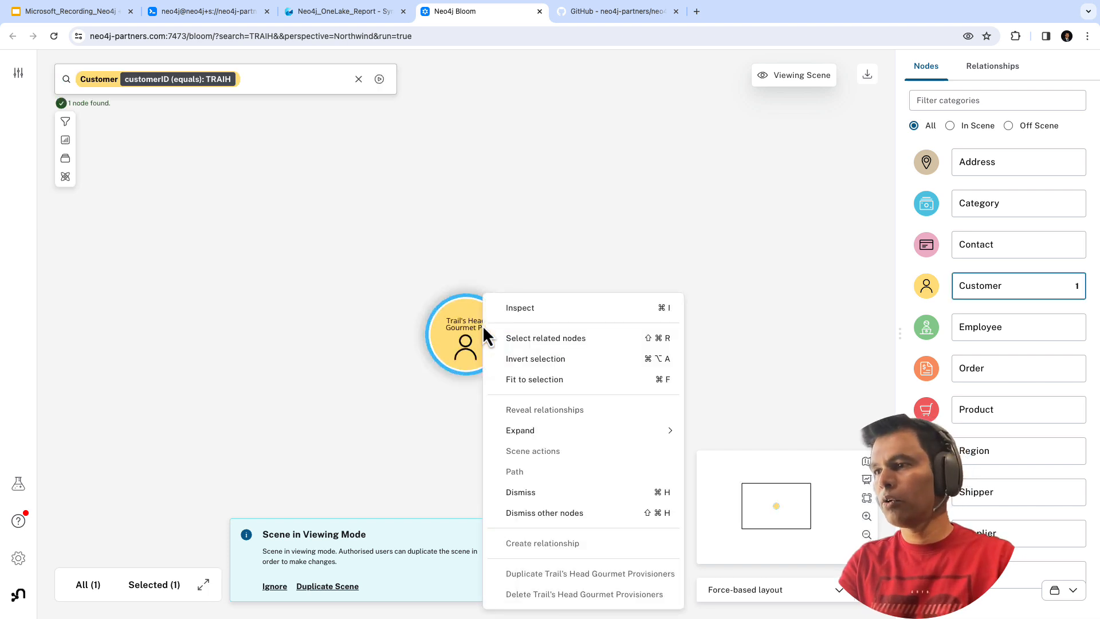
pyautogui.moveTo(521, 430)
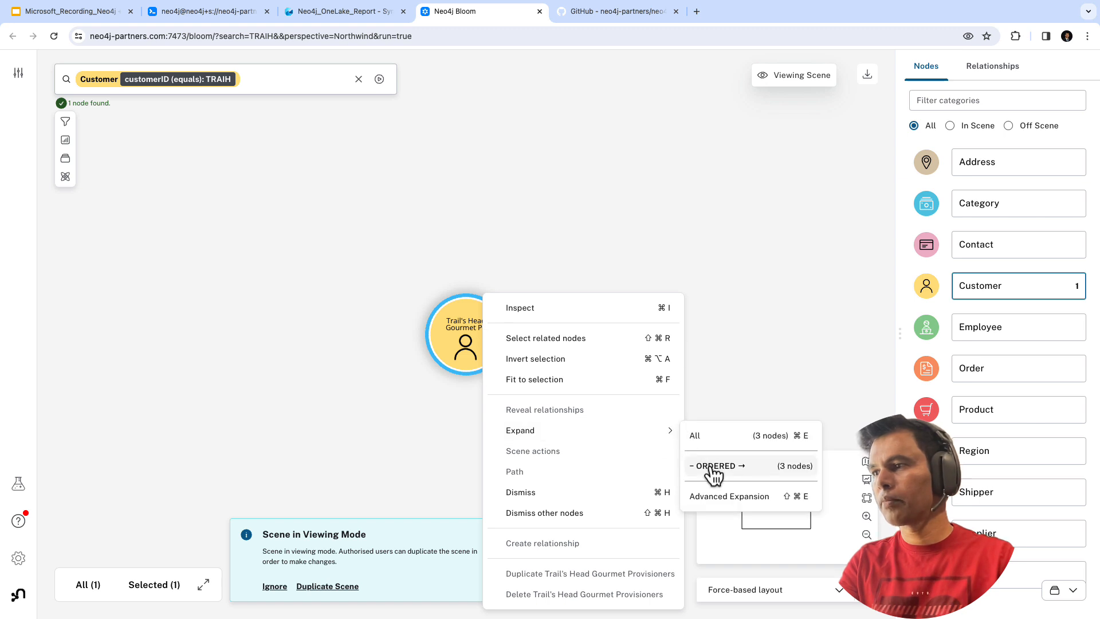
pyautogui.click(716, 466)
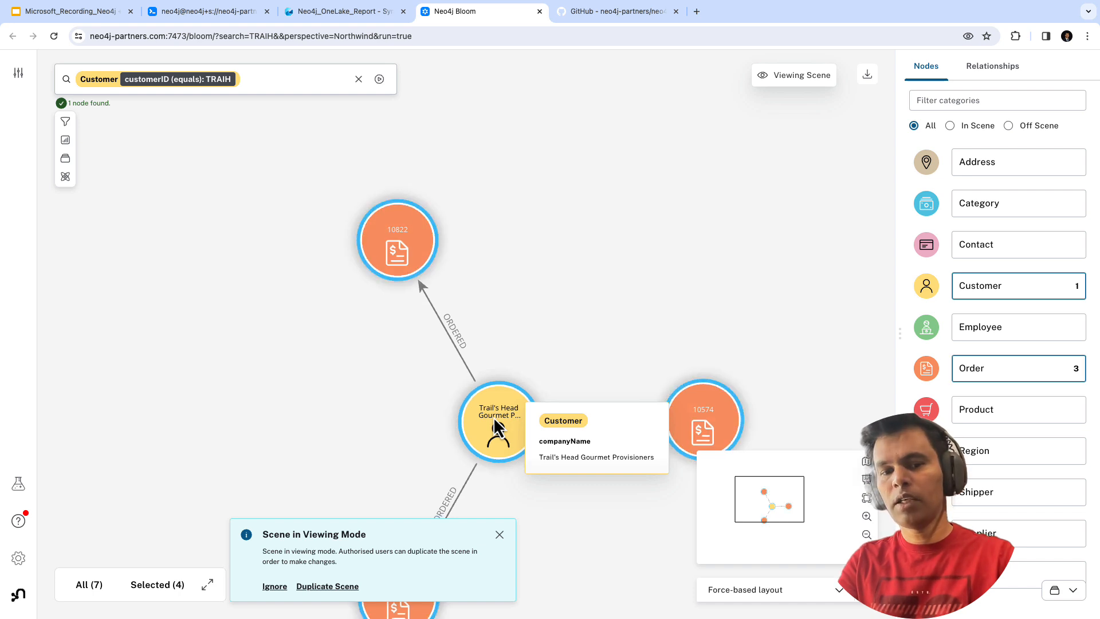
# Step: Expand the selected nodes' relationships, growing the scene to 1,935 nodes including 267 Orders
pyautogui.doubleClick(496, 421)
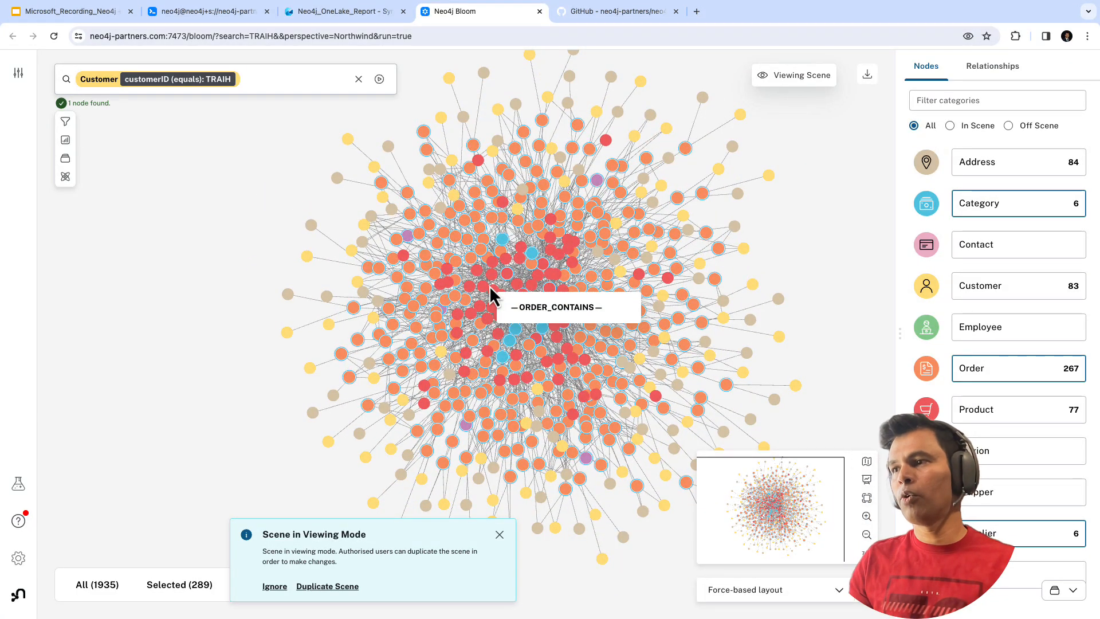
pyautogui.moveTo(463, 158)
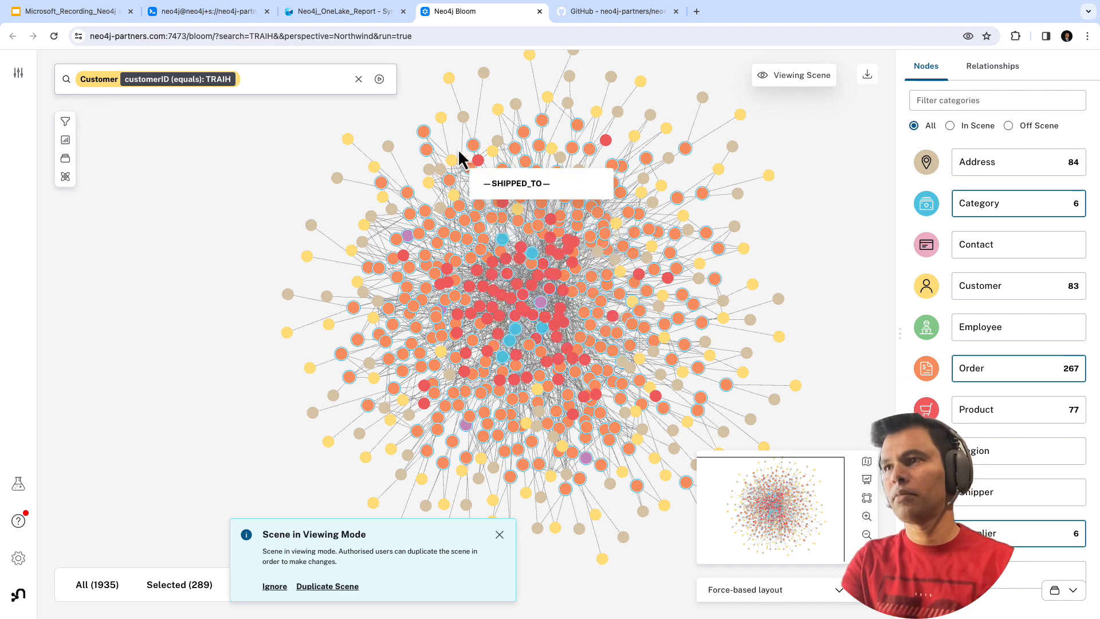